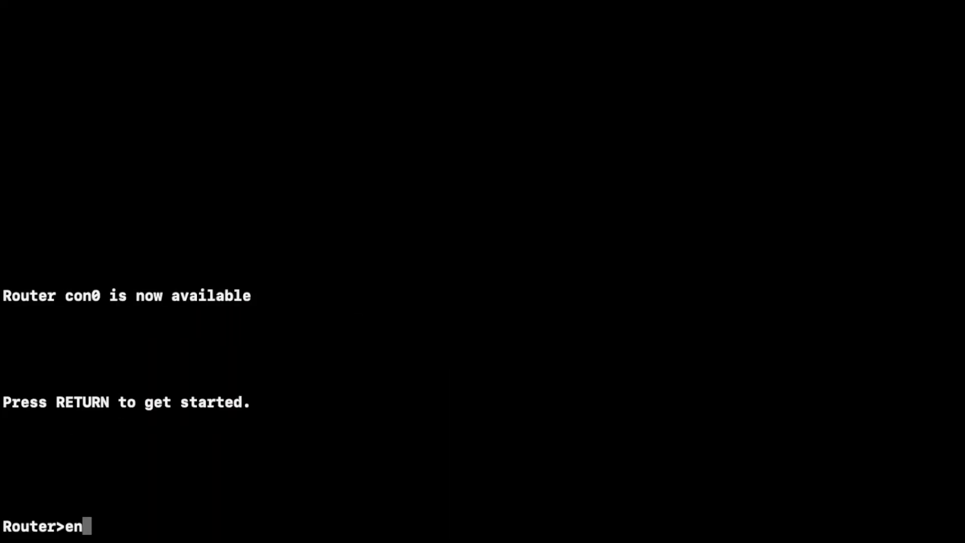
- Run 'show file systems' to list the router's flash, NVRAM and usb0 file systems
type("sho")
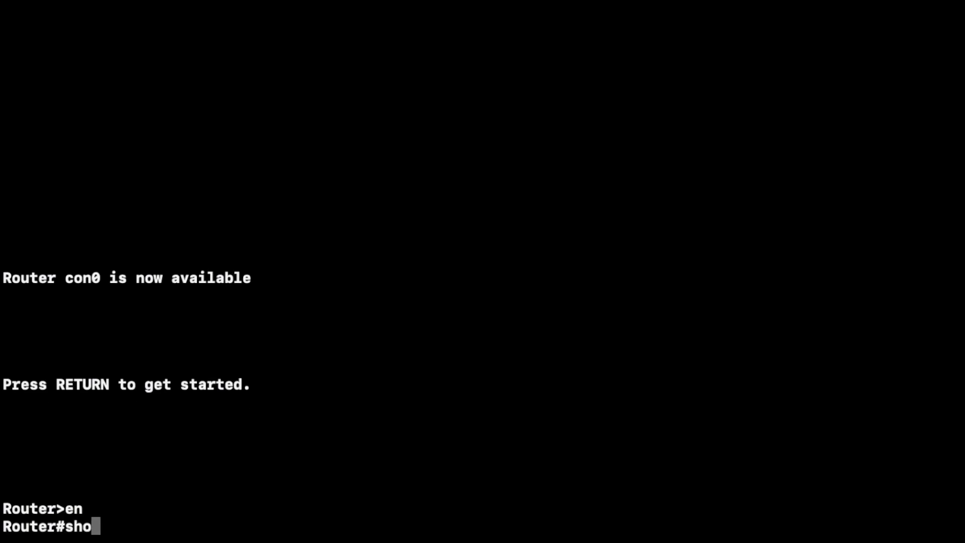
type("w file system")
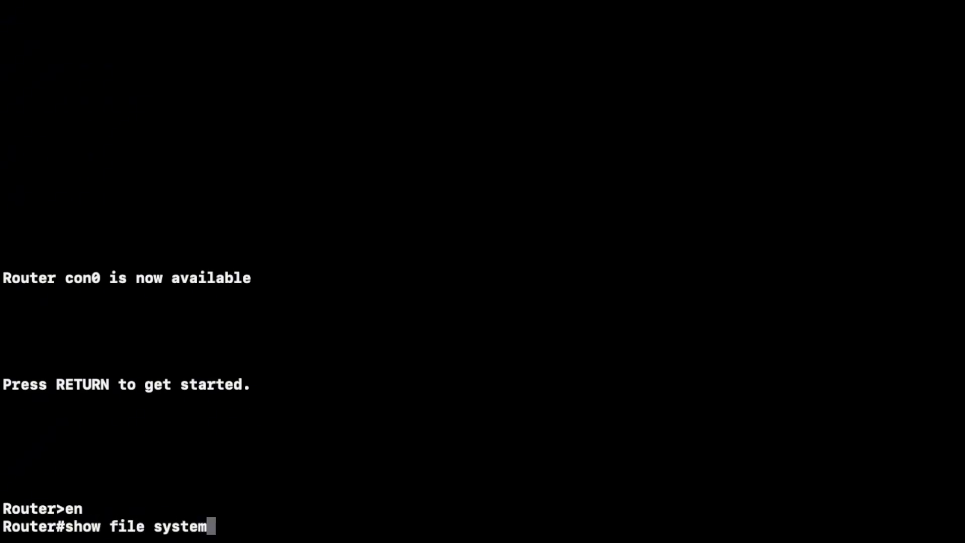
key("Return")
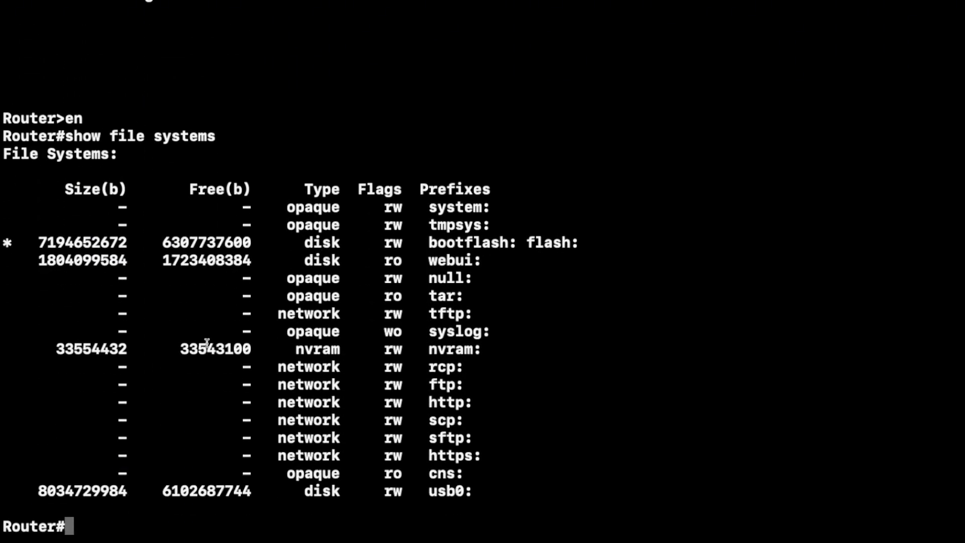
mouse_move(438, 220)
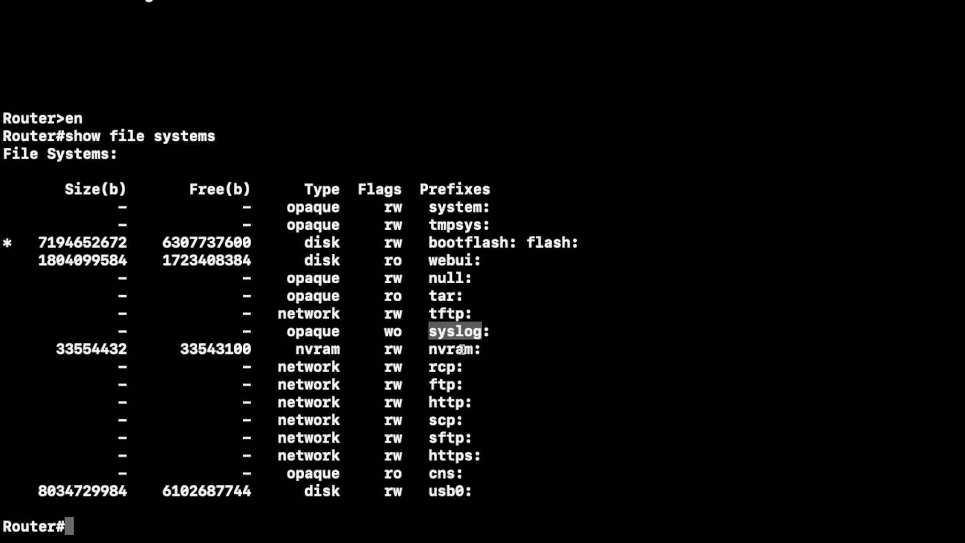
mouse_move(451, 349)
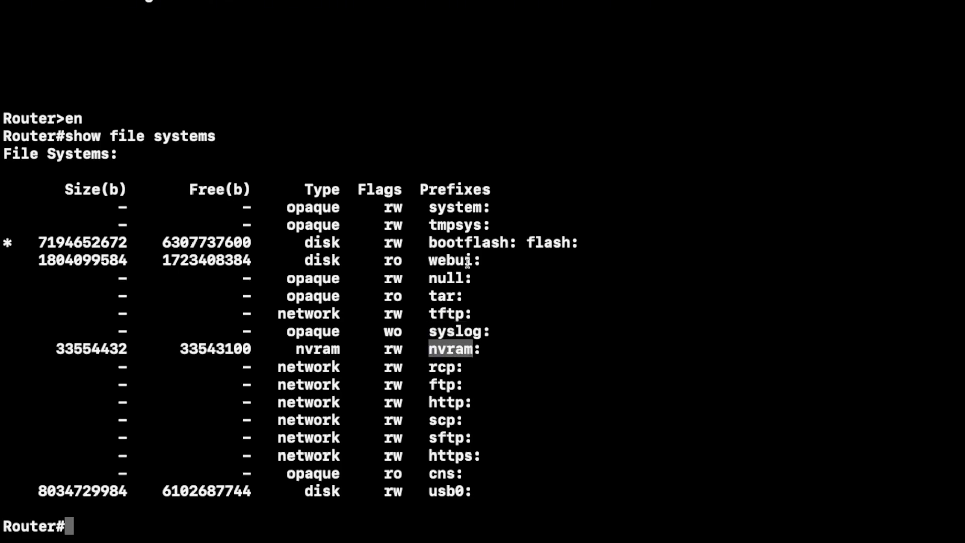
mouse_move(461, 371)
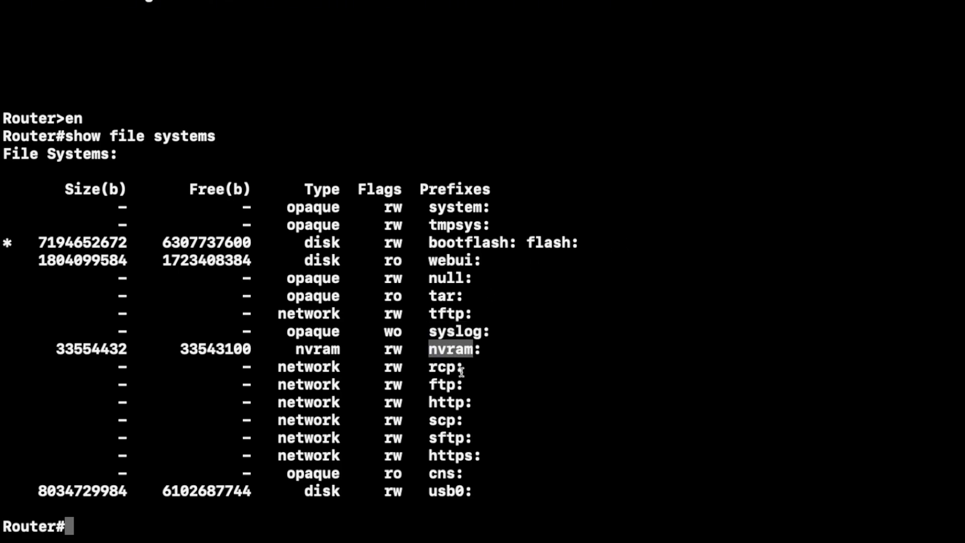
mouse_move(462, 463)
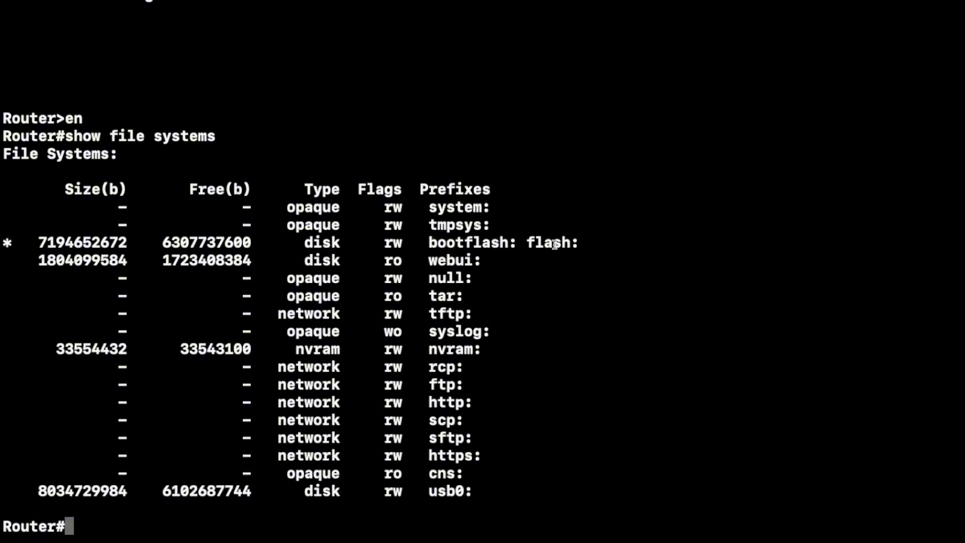
double_click(548, 242)
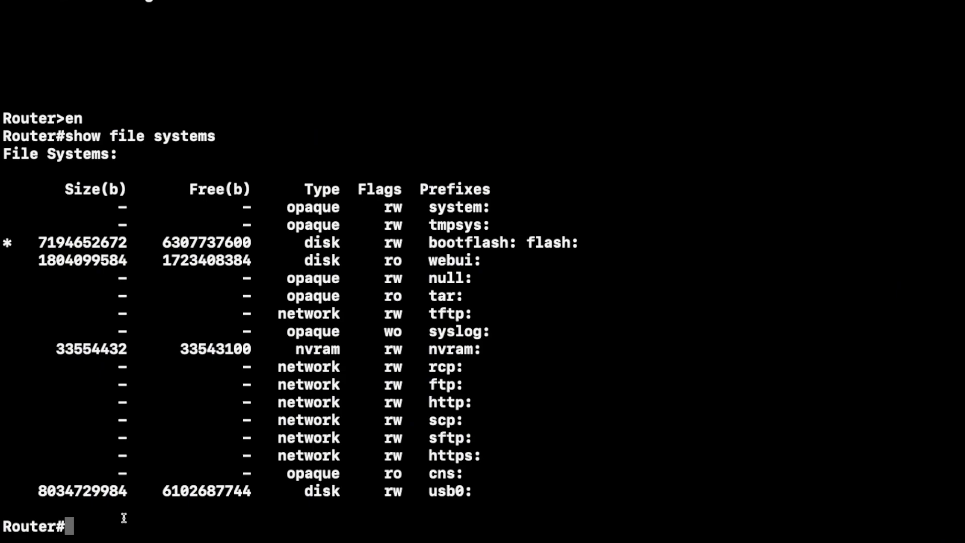
- List usb0: filtered by 'isr', revealing the ISR4200 universalk9 image and CPLD update file
type("dir")
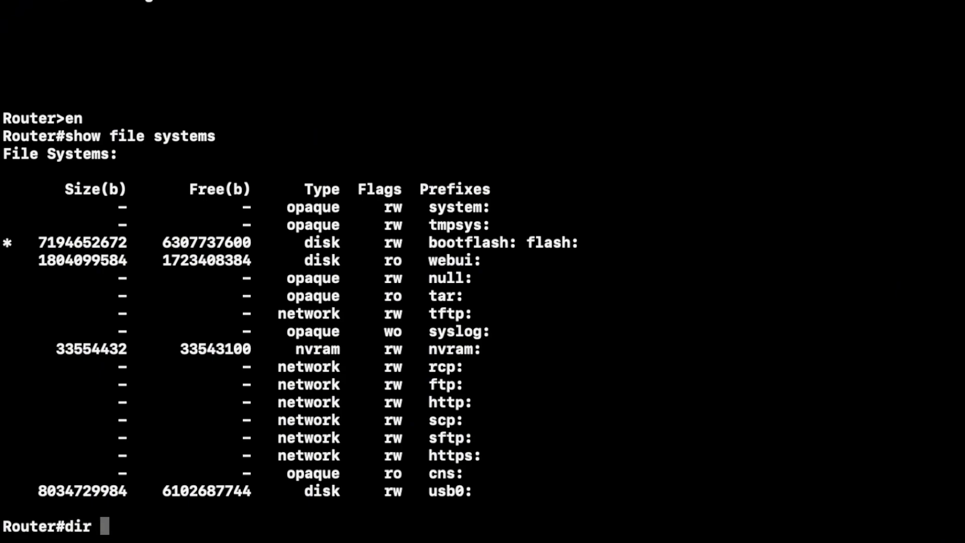
type("usb")
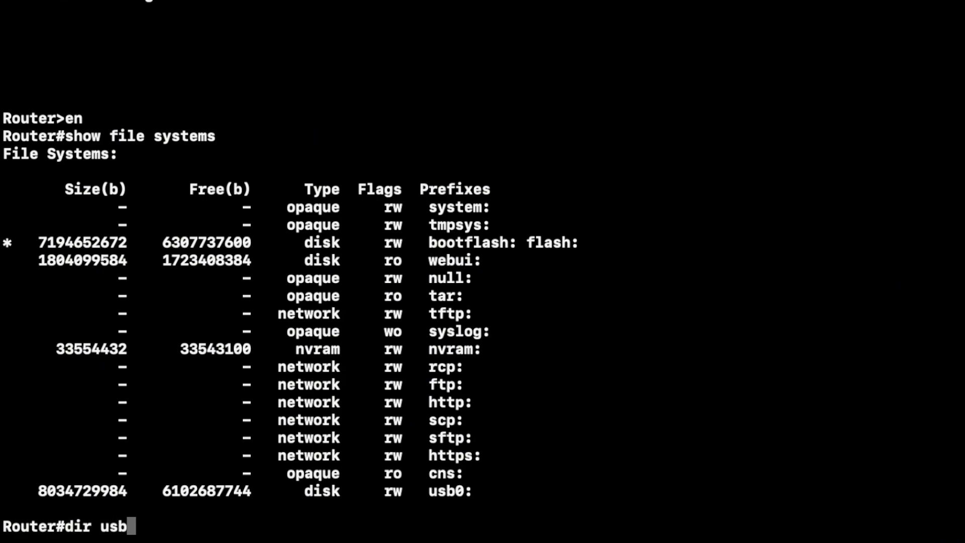
type("0: |")
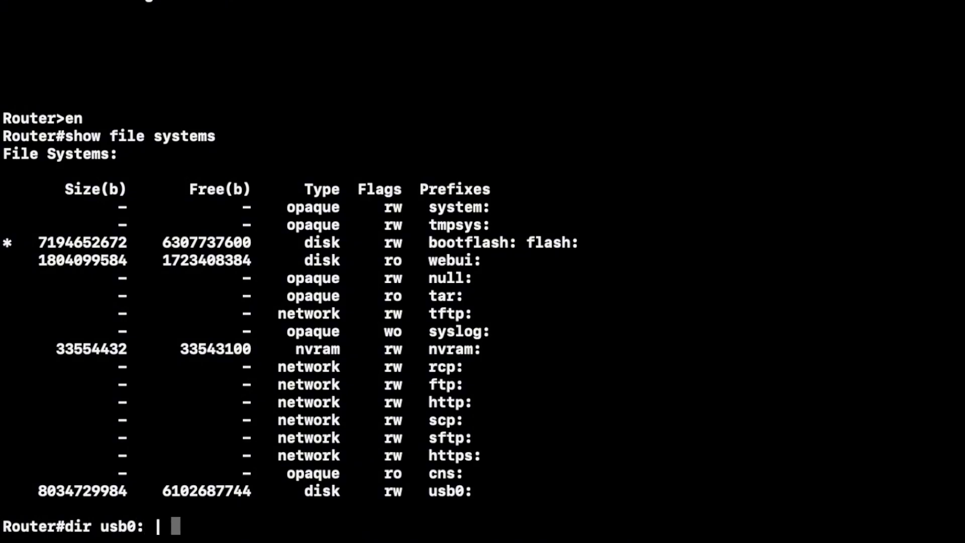
type("i")
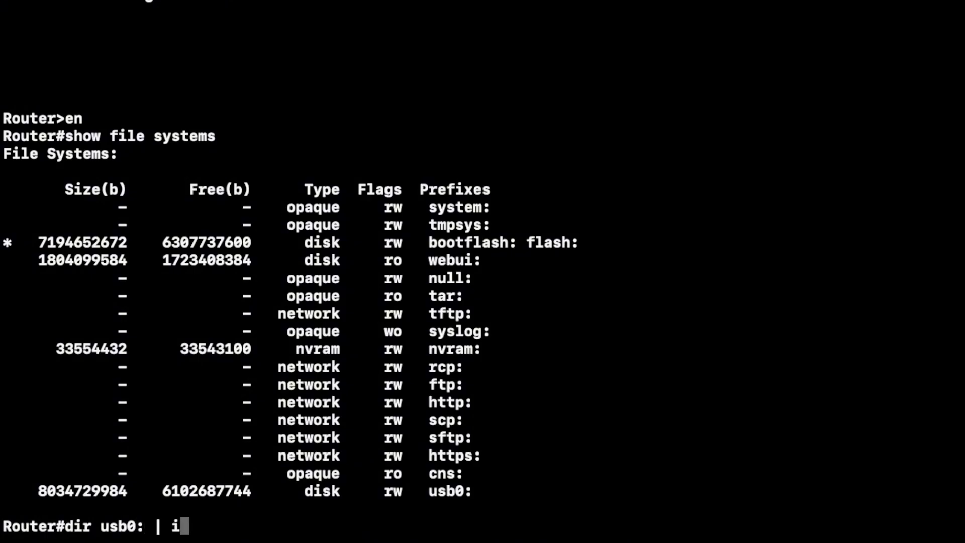
type("sr")
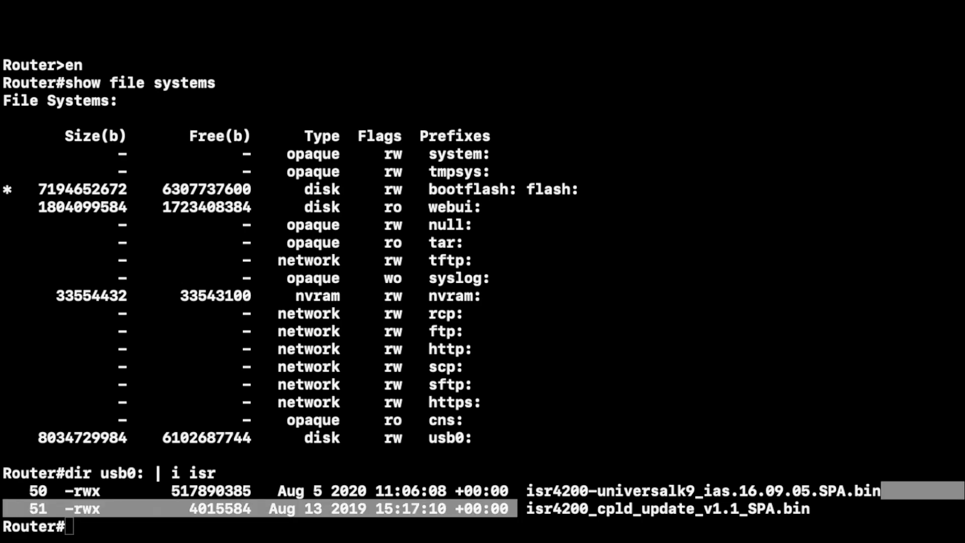
- List the flash: directory, showing only the ISR4200 universalk9 image stored there
type("di")
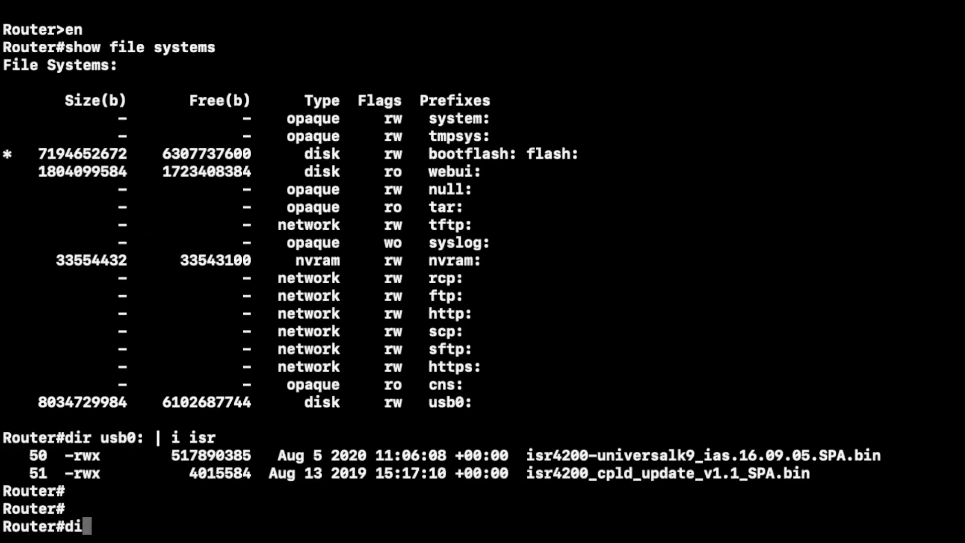
type("r flash:")
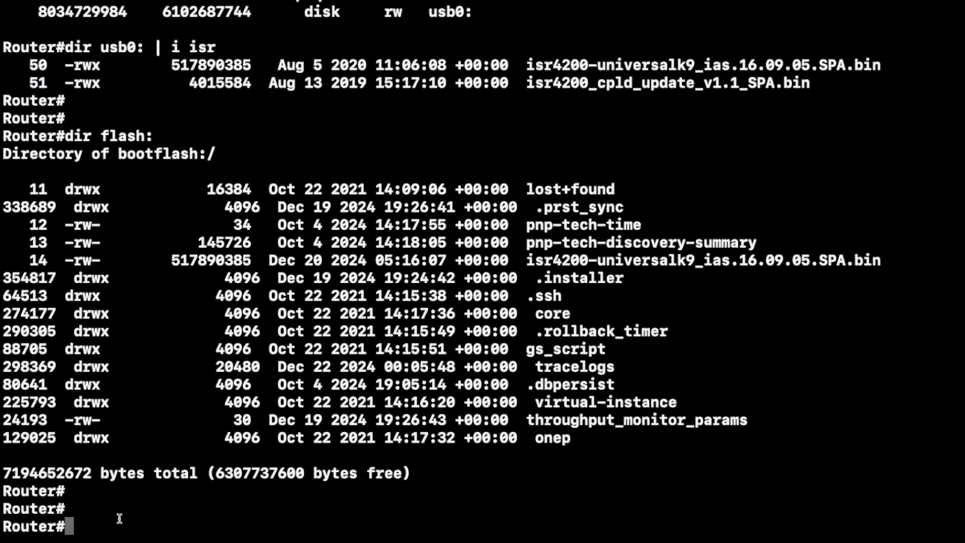
type("co")
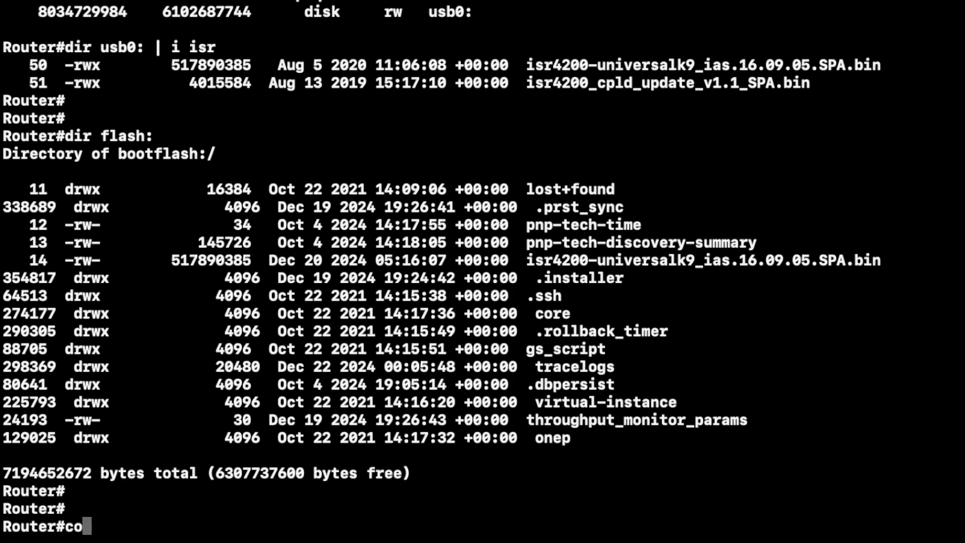
- Copy usb0:isr4200_cpld_update_v1.1_SPA.bin into flash:, transferring 4,015,584 bytes
type("py")
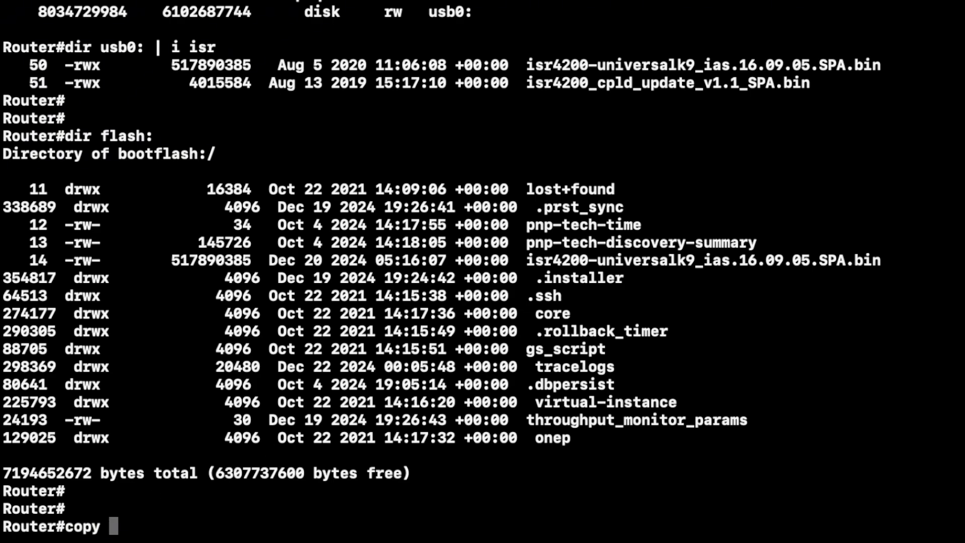
type("usb0:")
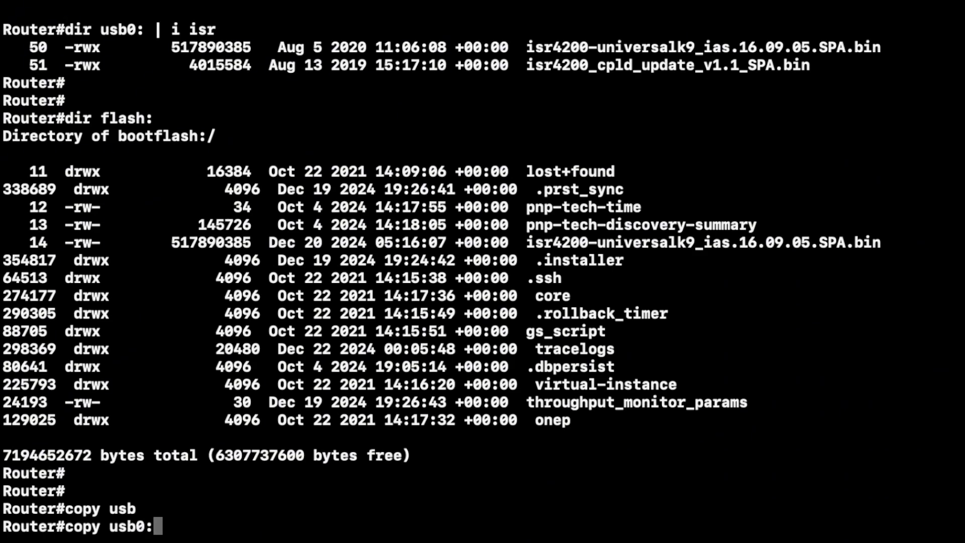
type("isr4200_cpld_update_v1.1_SPA.bin")
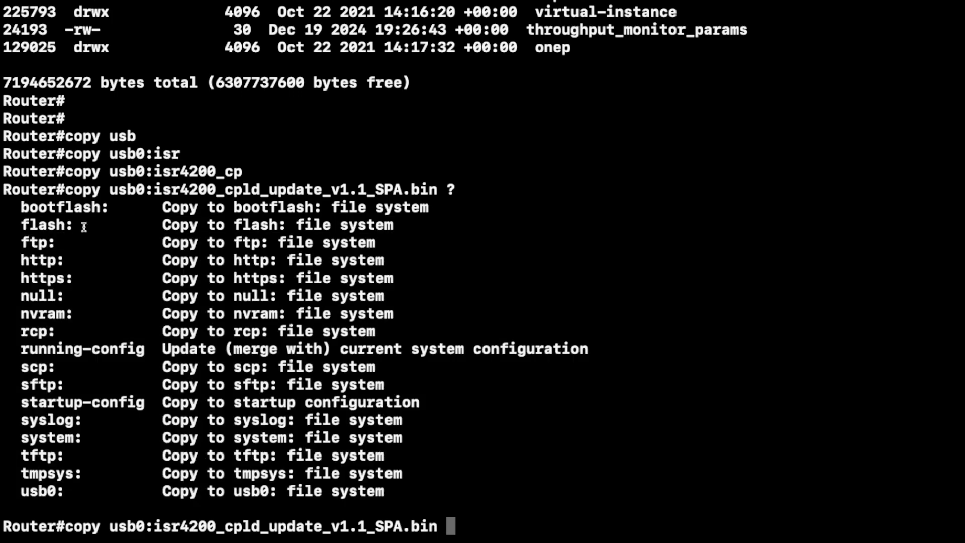
mouse_move(64, 357)
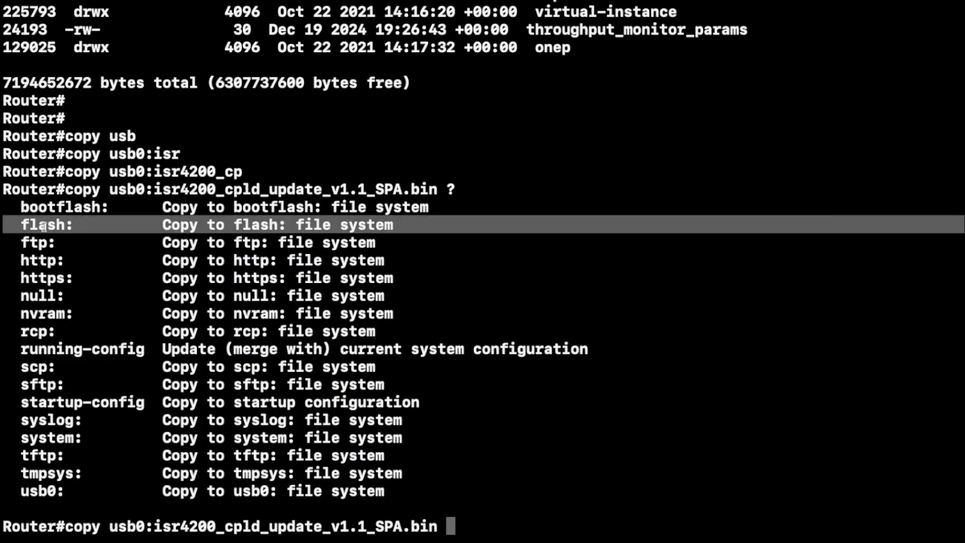
type("flash:")
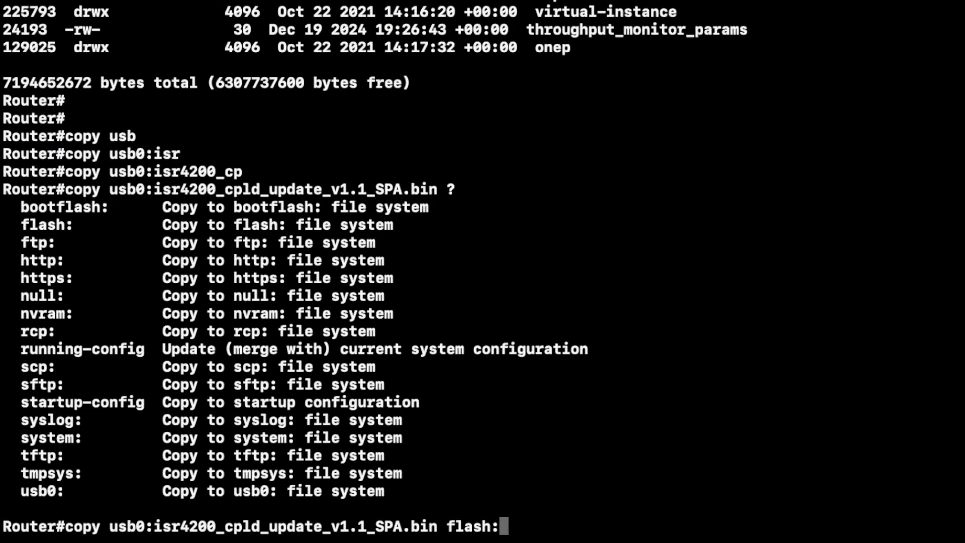
key("Return")
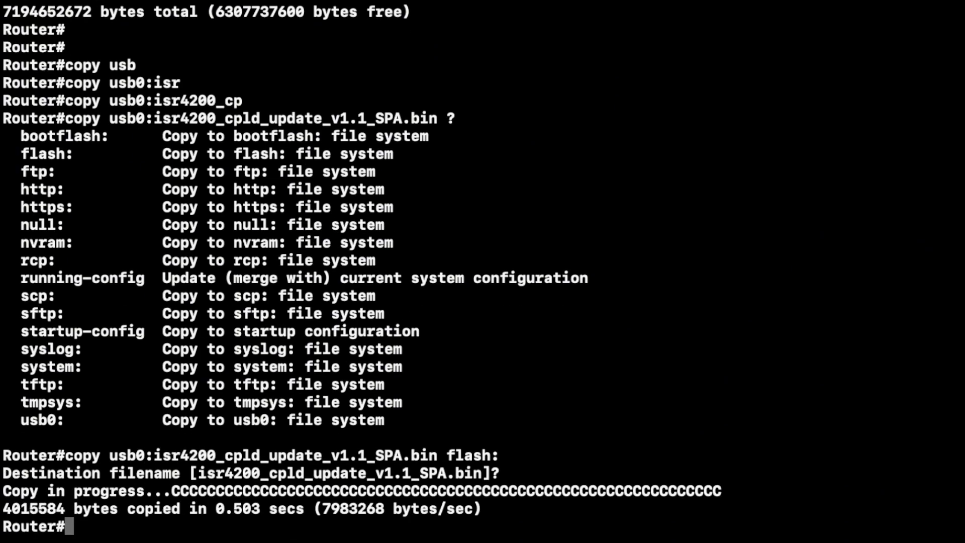
- List flash: again to verify the CPLD update file is stored at 4,015,584 bytes
type("dir flash:")
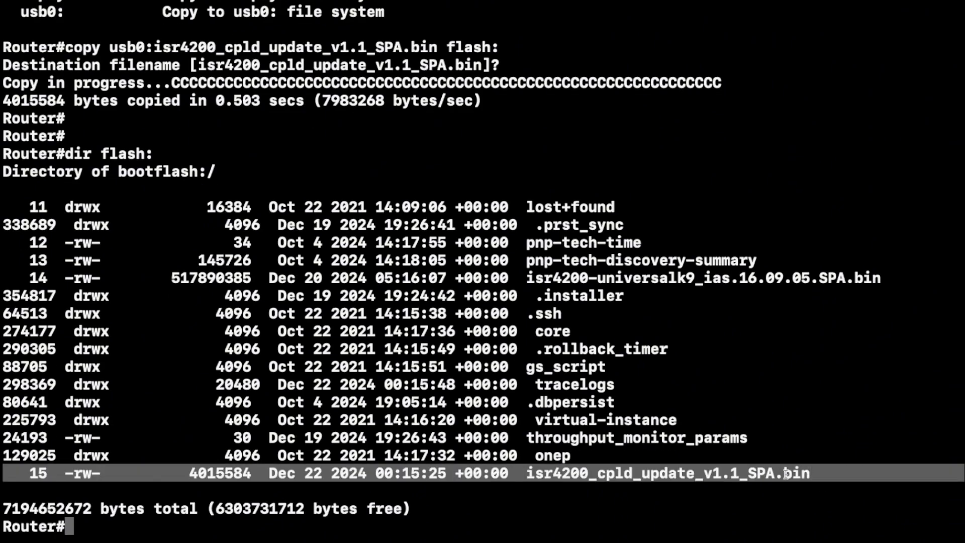
type("dir fla")
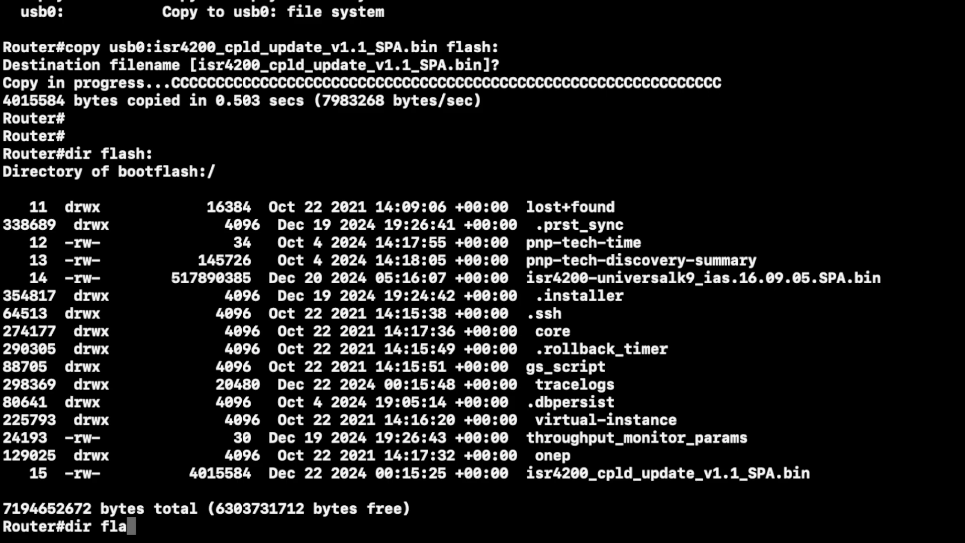
type("sh: |")
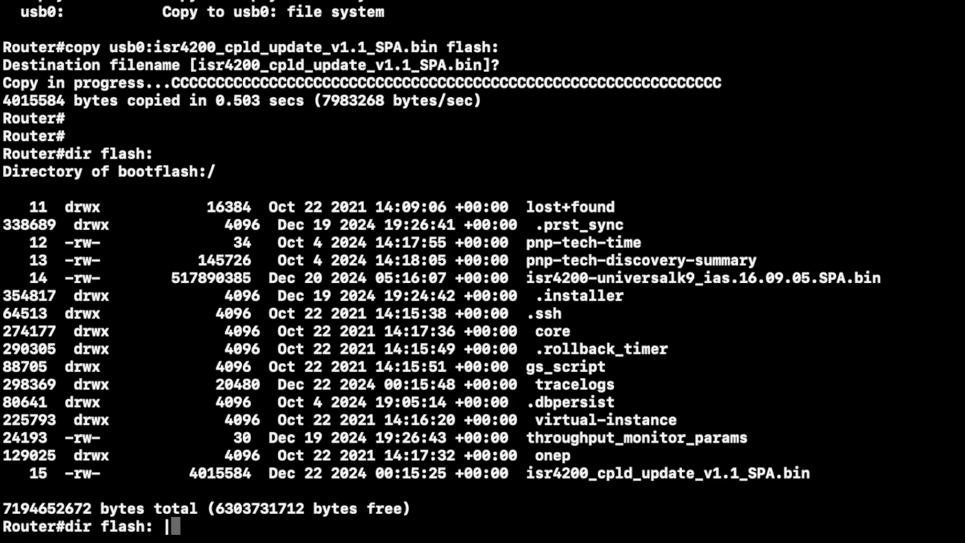